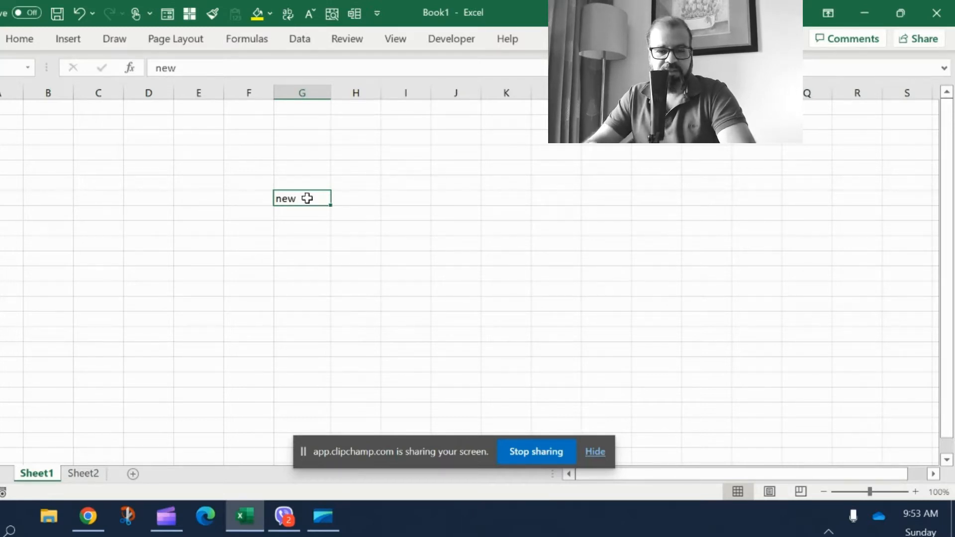
{"action": "mouse_move", "coordinate": [347, 39]}
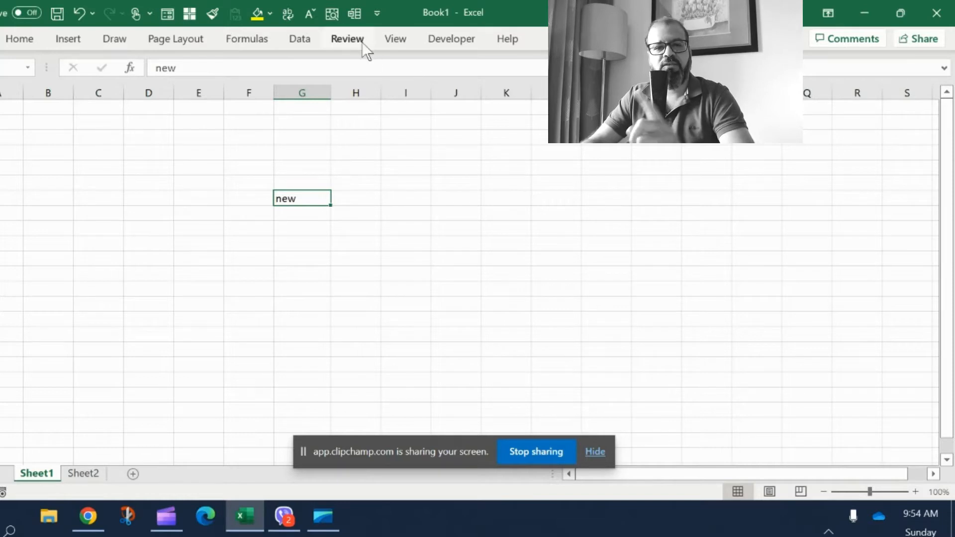
Show the Review ribbon with the Thesaurus and proofing tools.
{"action": "left_click", "coordinate": [347, 39]}
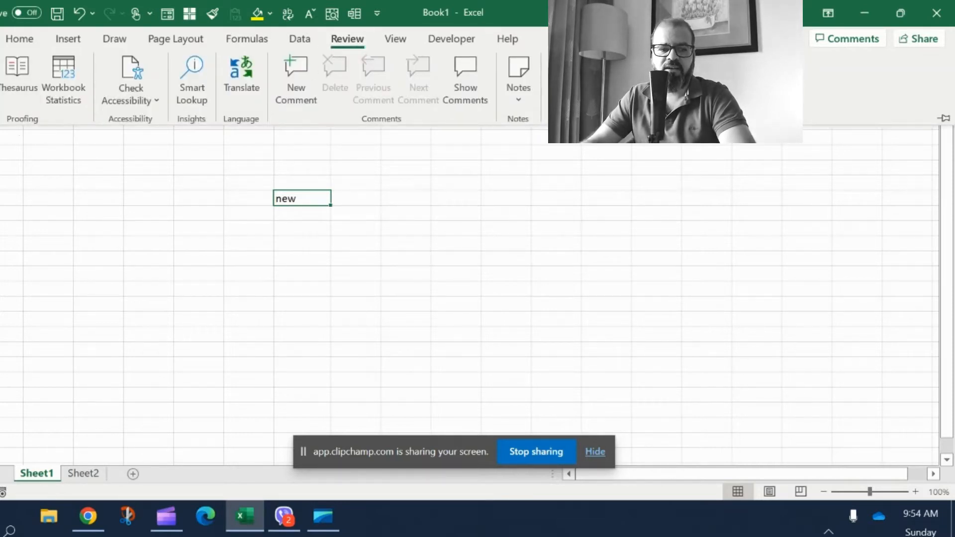
{"action": "mouse_move", "coordinate": [16, 97]}
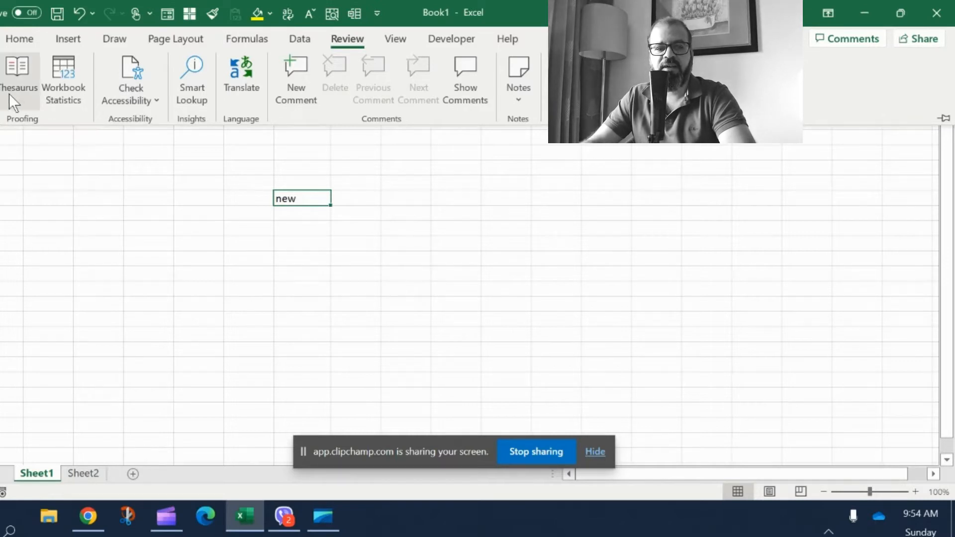
Replace 'new' in cell G6 with the thesaurus synonym 'recent'.
{"action": "left_click", "coordinate": [19, 73]}
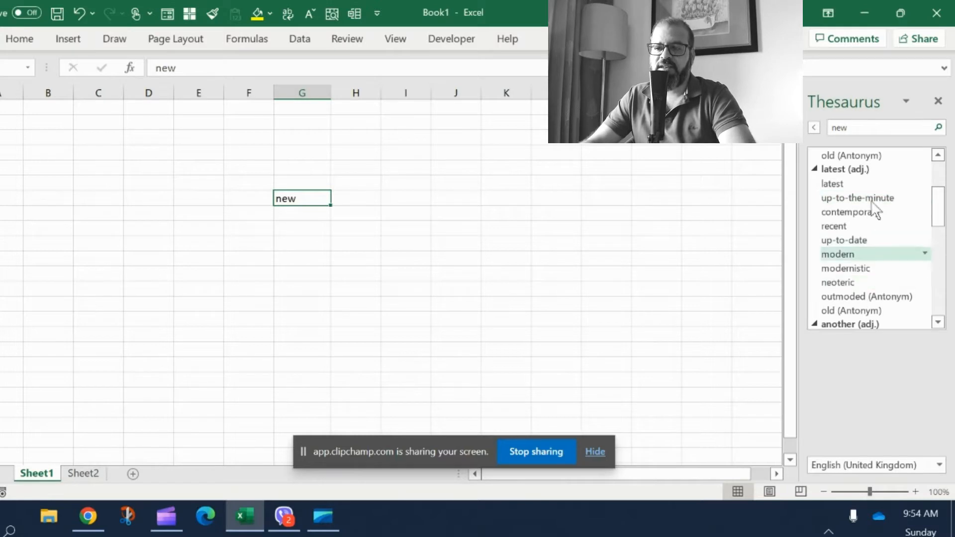
{"action": "mouse_move", "coordinate": [877, 226]}
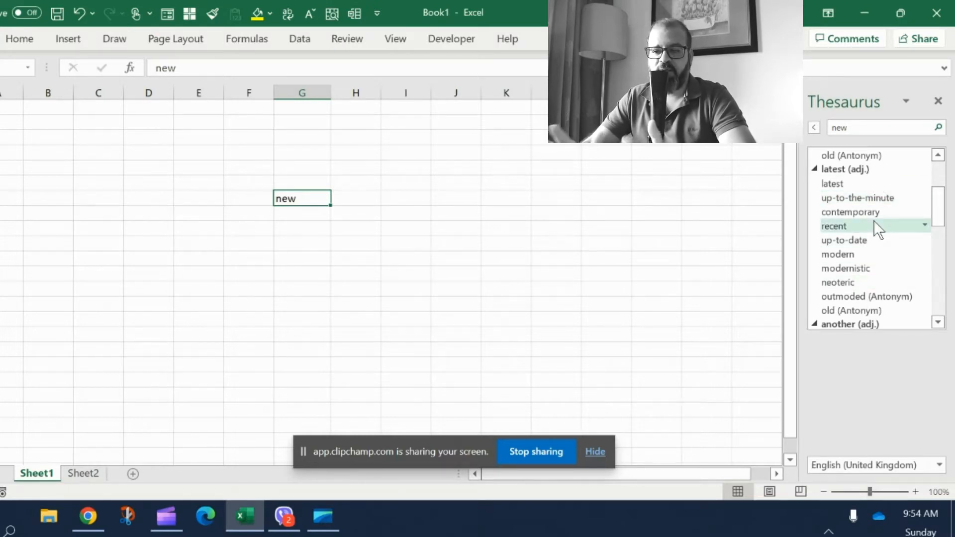
{"action": "scroll", "scroll_direction": "down", "scroll_amount": 3}
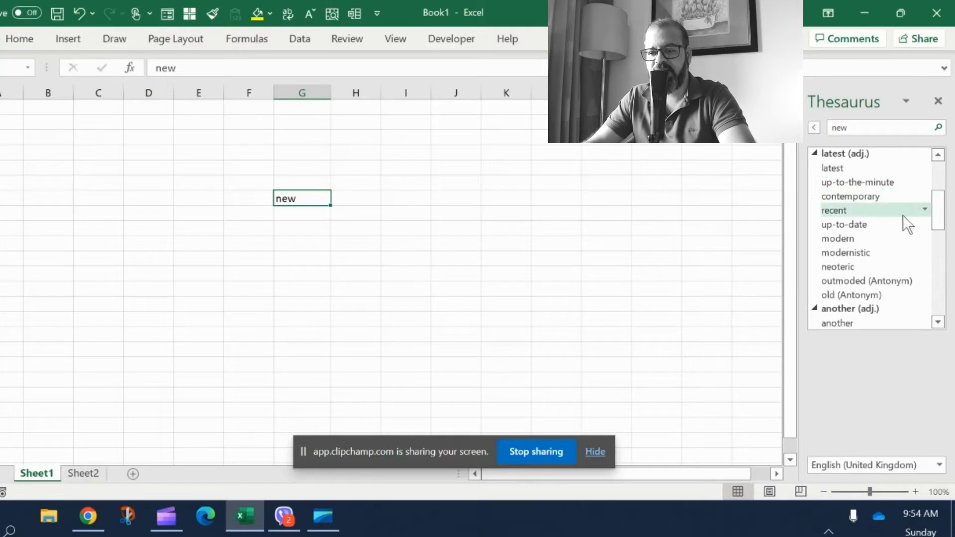
{"action": "left_click", "coordinate": [925, 210]}
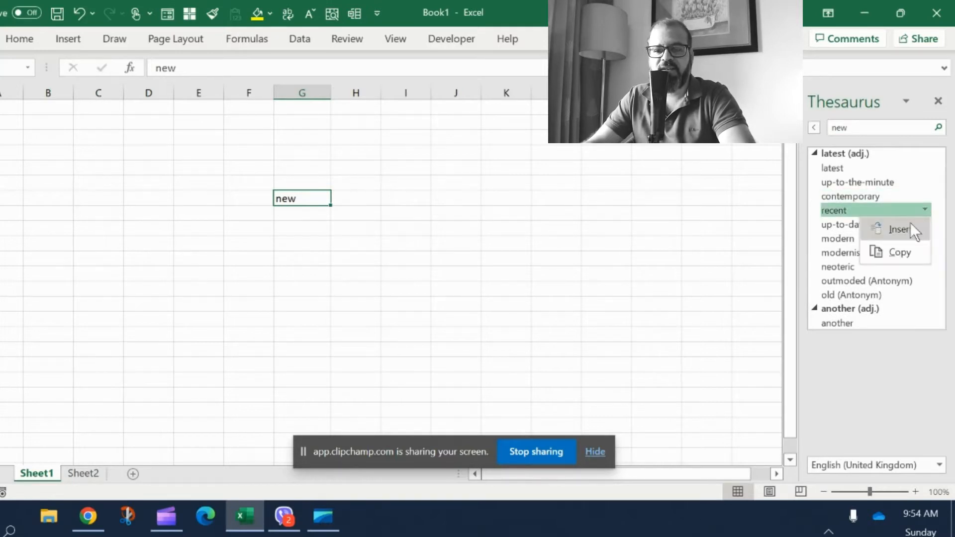
{"action": "left_click", "coordinate": [899, 229]}
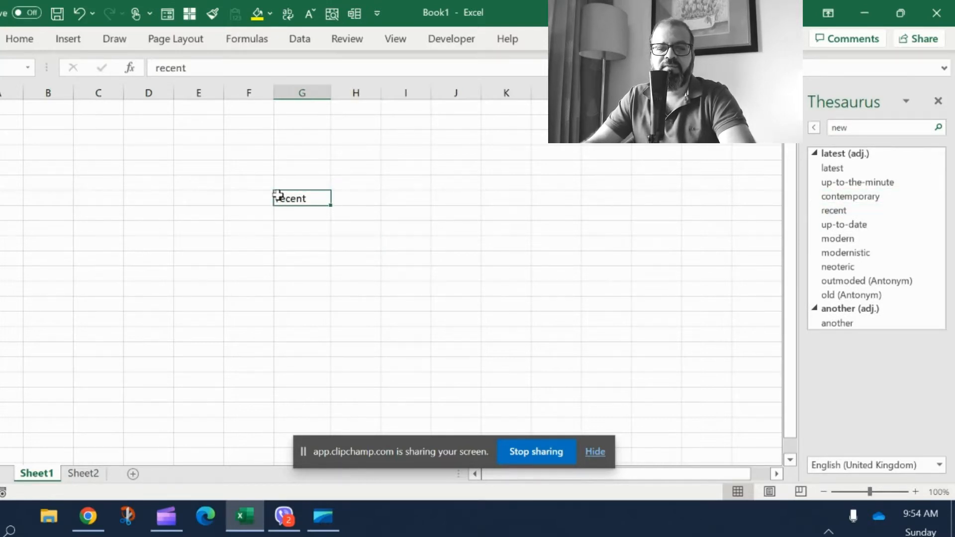
{"action": "mouse_move", "coordinate": [380, 258]}
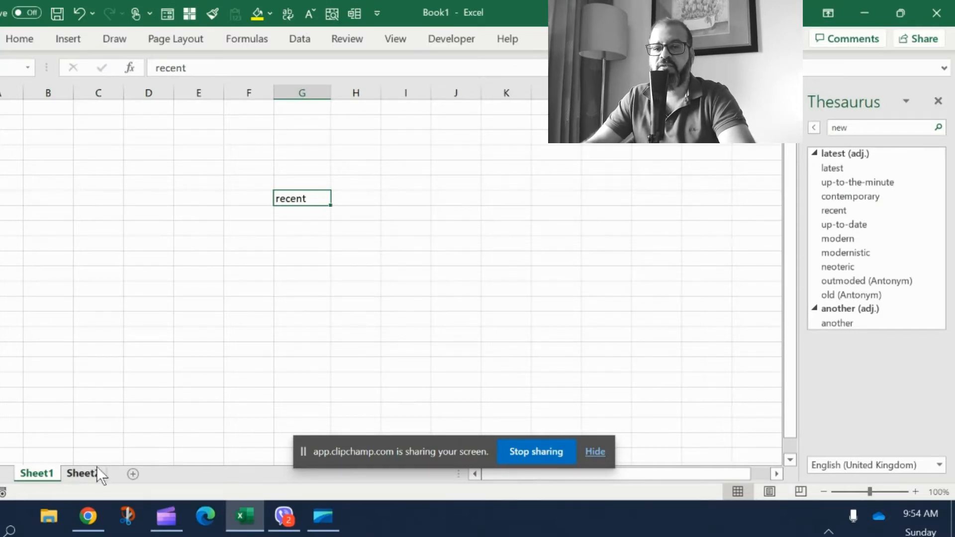
On Sheet2, swap 'Happy' for the thesaurus synonym 'Cheerful', then close the Thesaurus pane.
{"action": "left_click", "coordinate": [83, 474]}
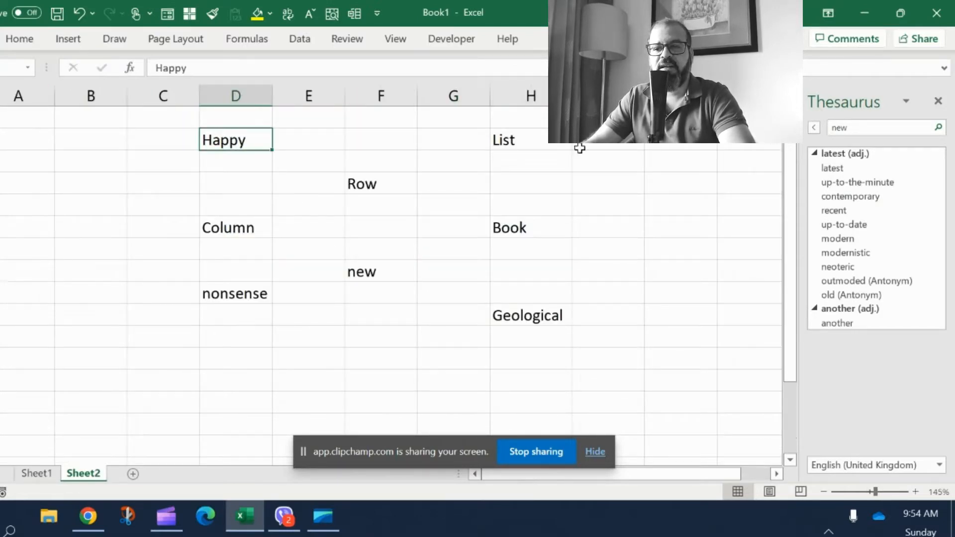
{"action": "left_click", "coordinate": [937, 101]}
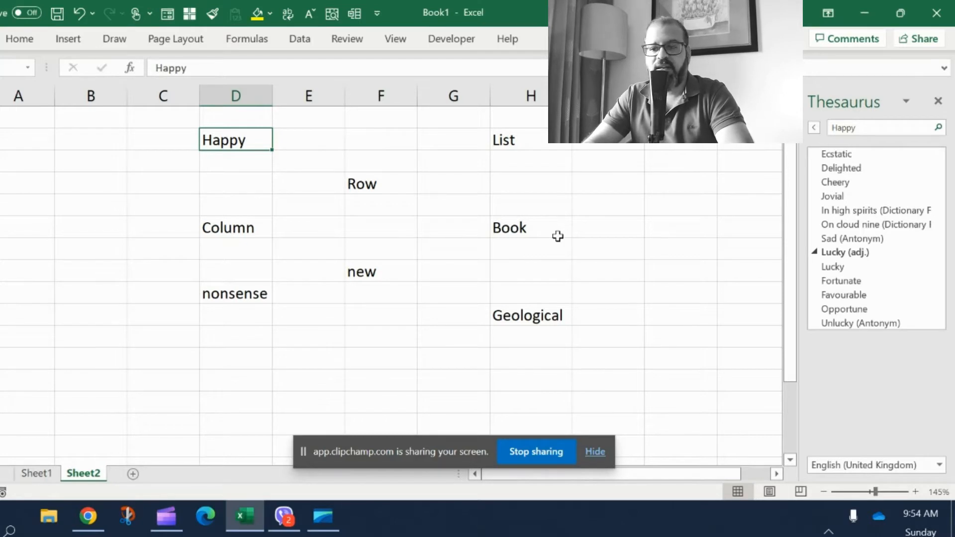
{"action": "mouse_move", "coordinate": [593, 223]}
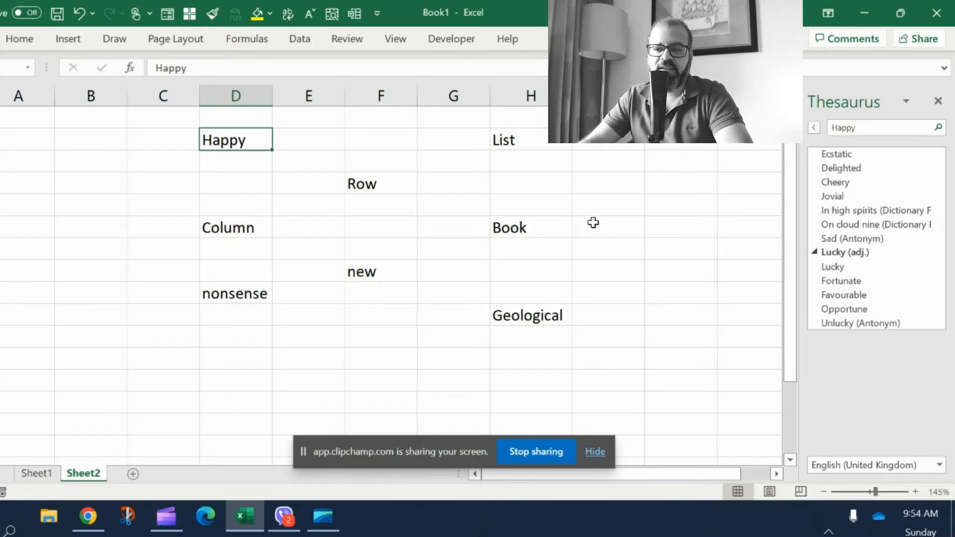
{"action": "mouse_move", "coordinate": [847, 196]}
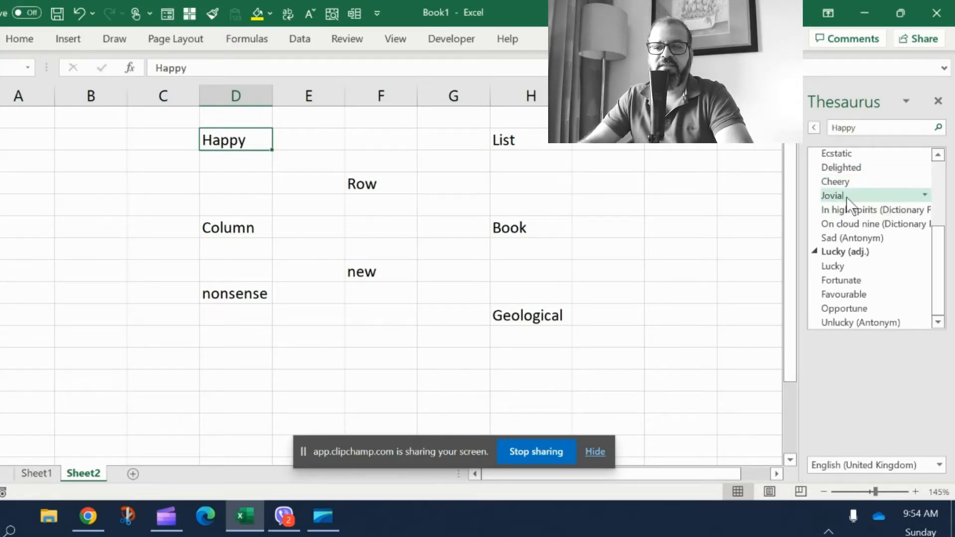
{"action": "scroll", "scroll_direction": "up", "scroll_amount": 3}
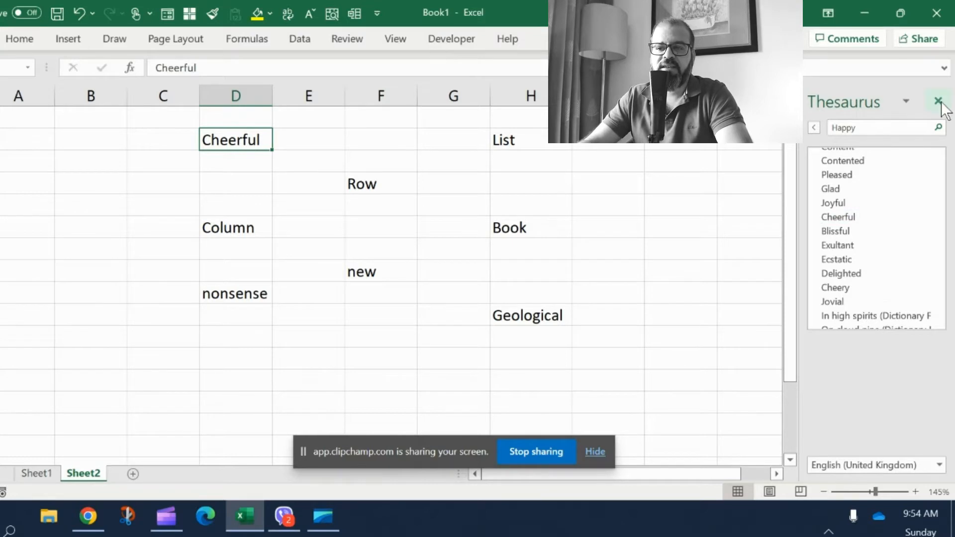
{"action": "left_click", "coordinate": [940, 101]}
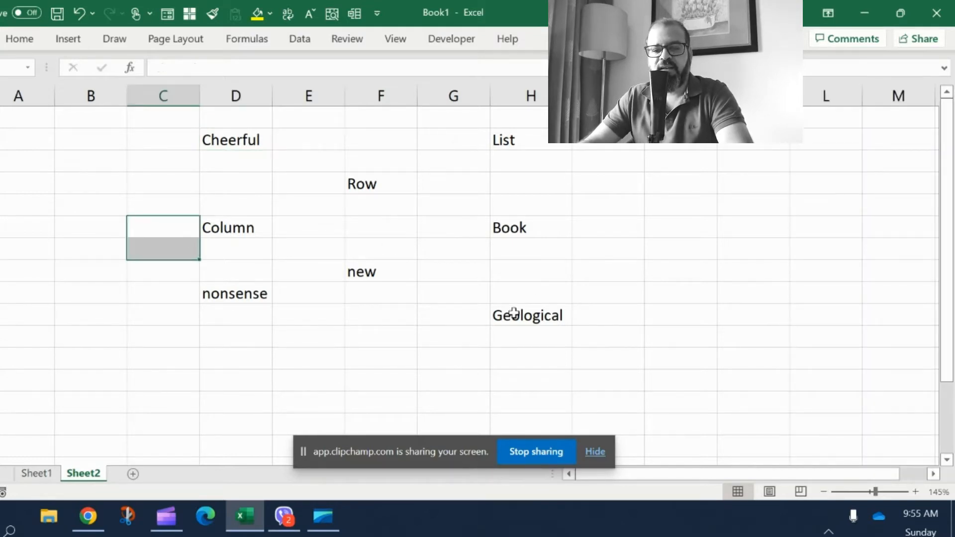
Swap 'Row' for 'String' from the thesaurus Line list and close the pane.
{"action": "left_click", "coordinate": [381, 184]}
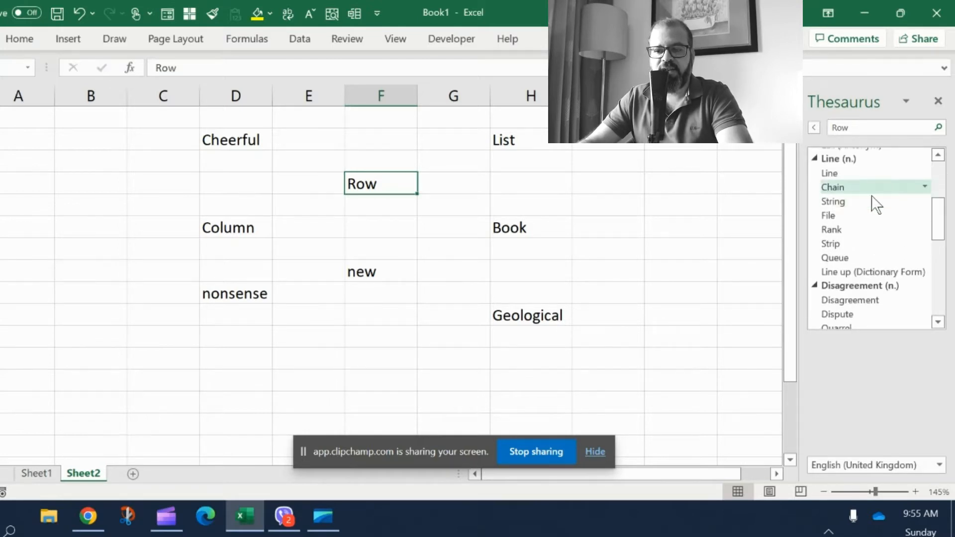
{"action": "mouse_move", "coordinate": [856, 244]}
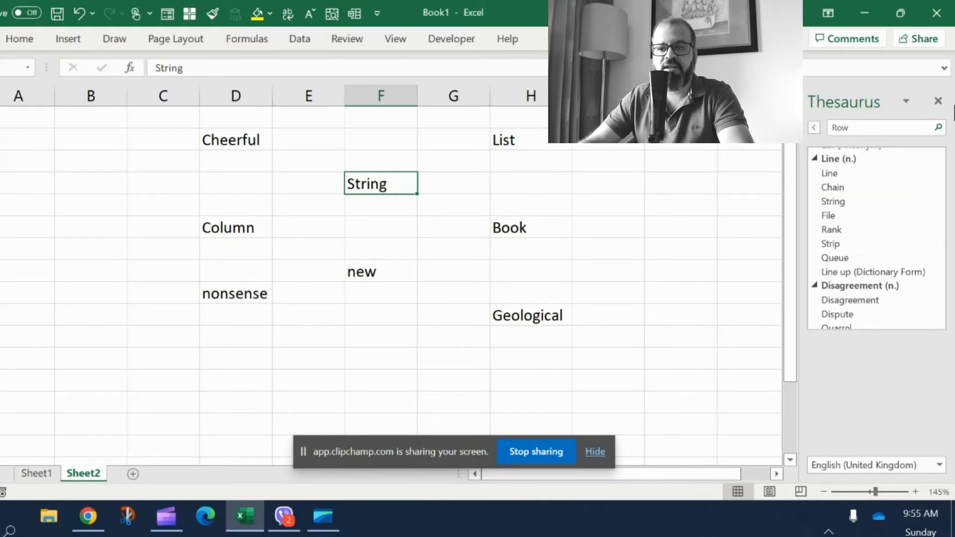
{"action": "left_click", "coordinate": [938, 101]}
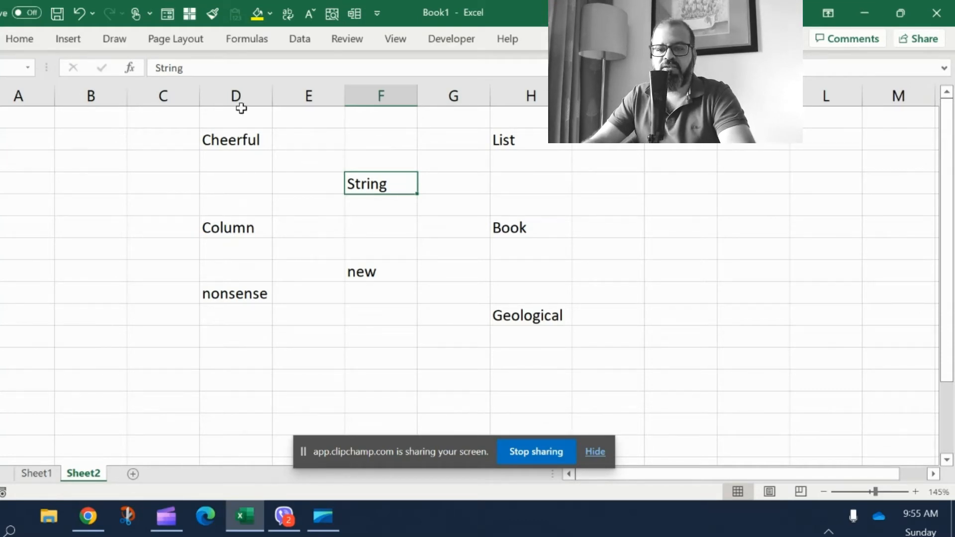
Swap 'Column' for 'Feature' from the thesaurus Article synonyms.
{"action": "left_click", "coordinate": [235, 227]}
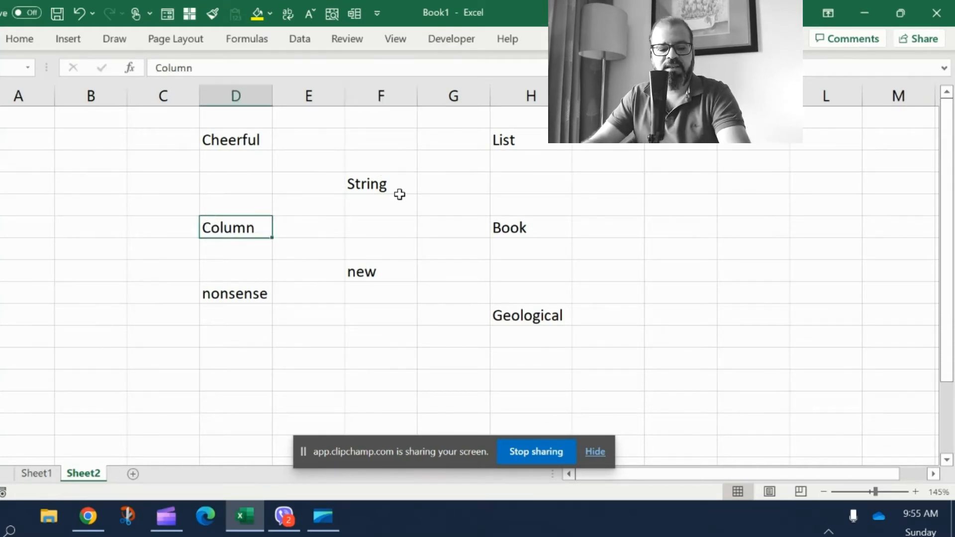
{"action": "left_click", "coordinate": [347, 38]}
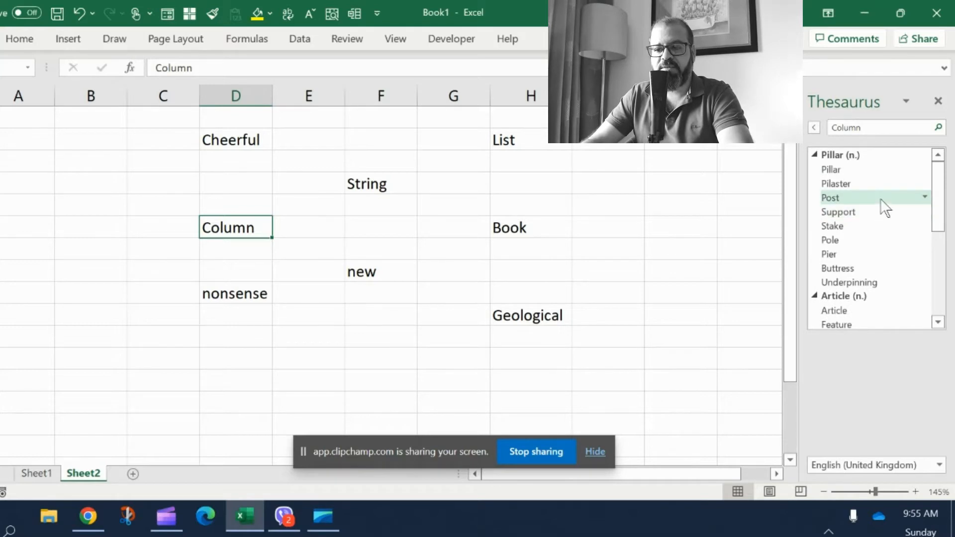
{"action": "mouse_move", "coordinate": [853, 254]}
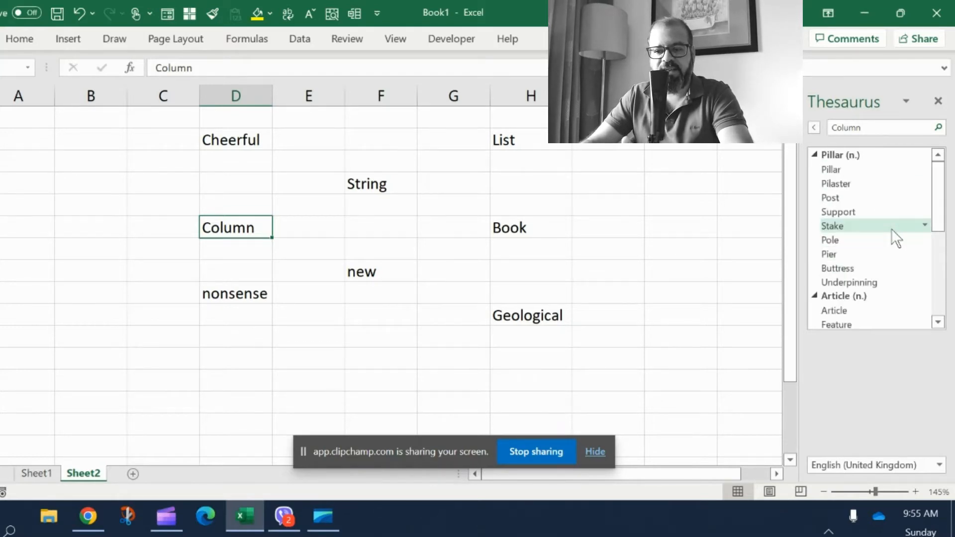
{"action": "scroll", "scroll_direction": "down", "scroll_amount": 3}
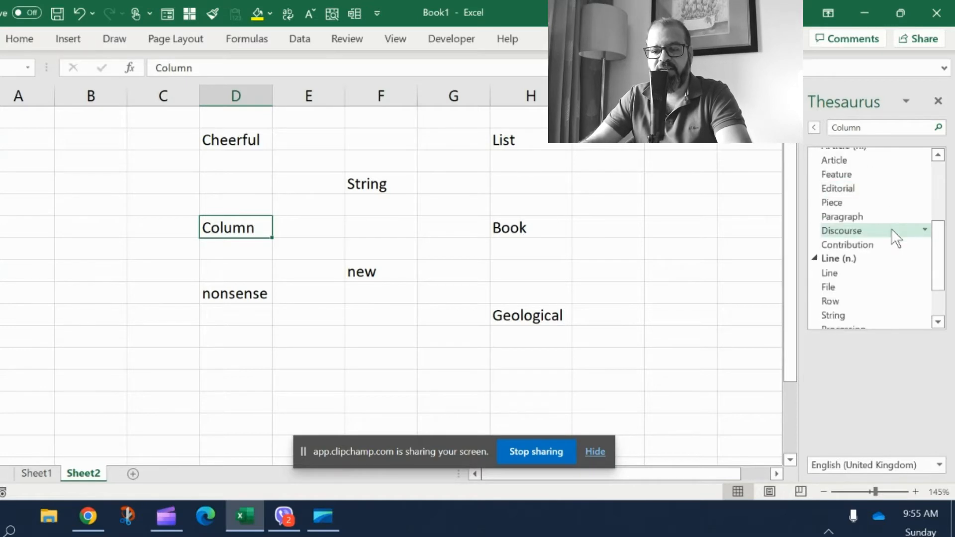
{"action": "scroll", "scroll_direction": "down", "scroll_amount": 3}
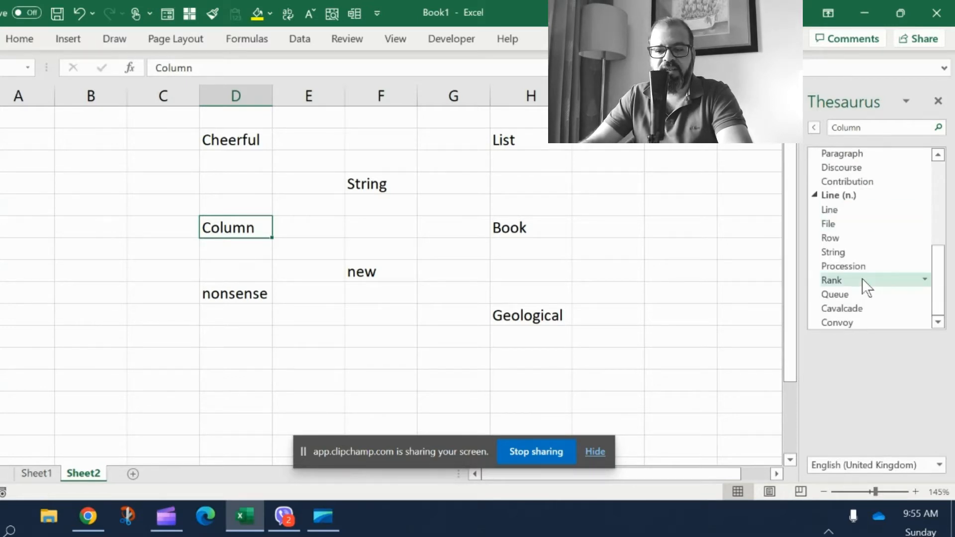
{"action": "scroll", "scroll_direction": "up", "scroll_amount": 3}
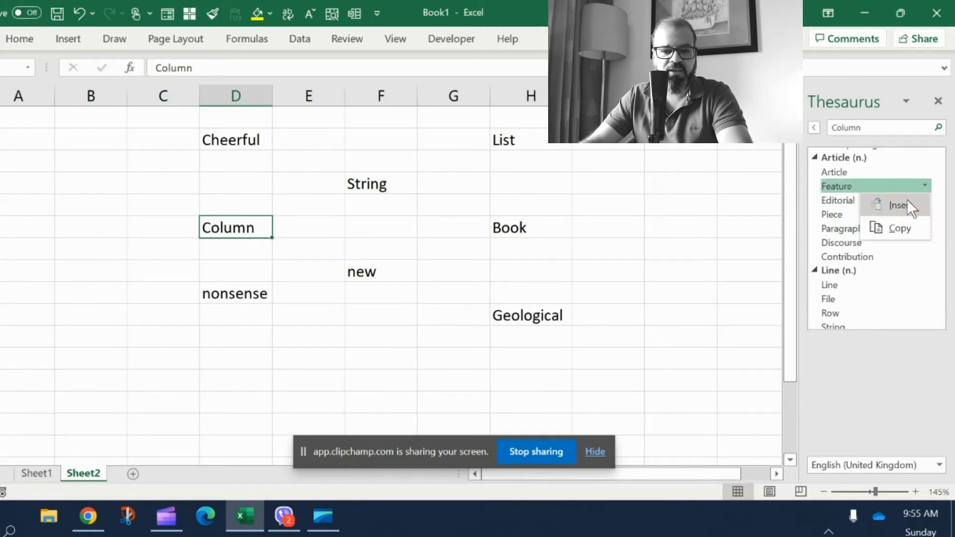
{"action": "left_click", "coordinate": [896, 205]}
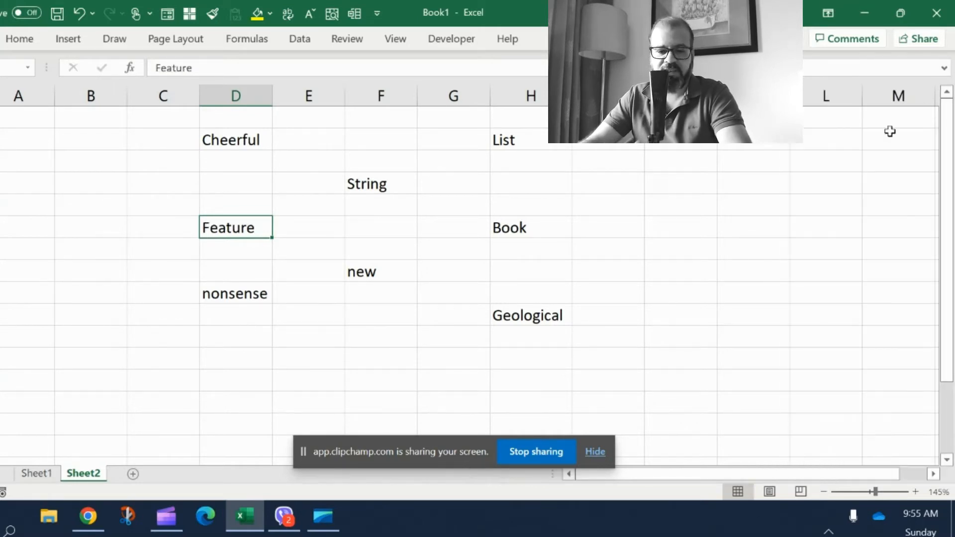
Swap 'nonsense' for the thesaurus synonym 'garbage', then select an empty cell.
{"action": "left_click", "coordinate": [234, 293]}
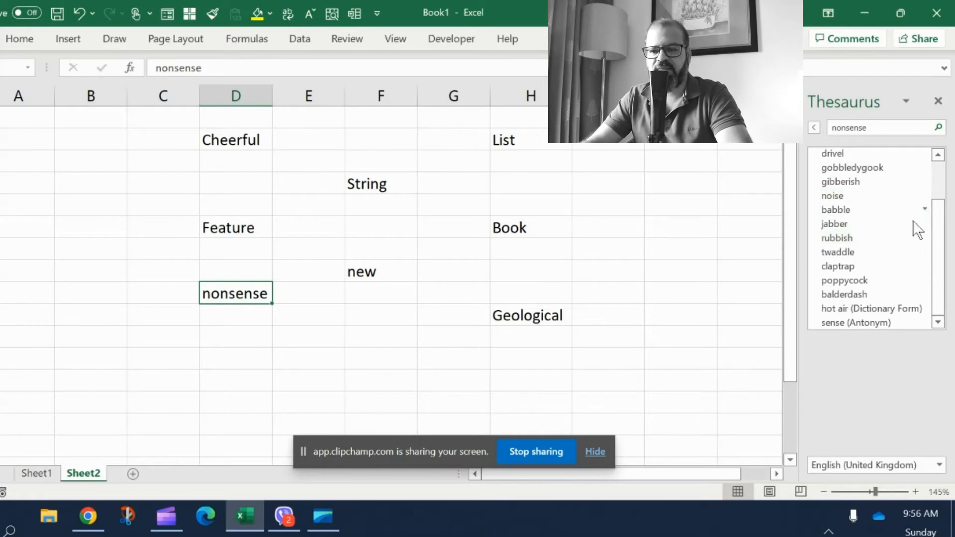
{"action": "mouse_move", "coordinate": [941, 264]}
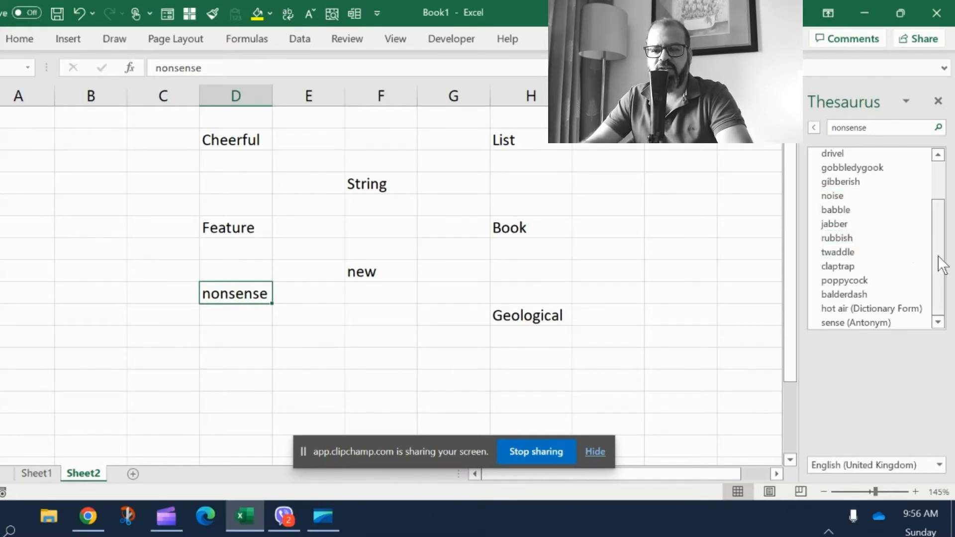
{"action": "scroll", "scroll_direction": "up", "scroll_amount": 3}
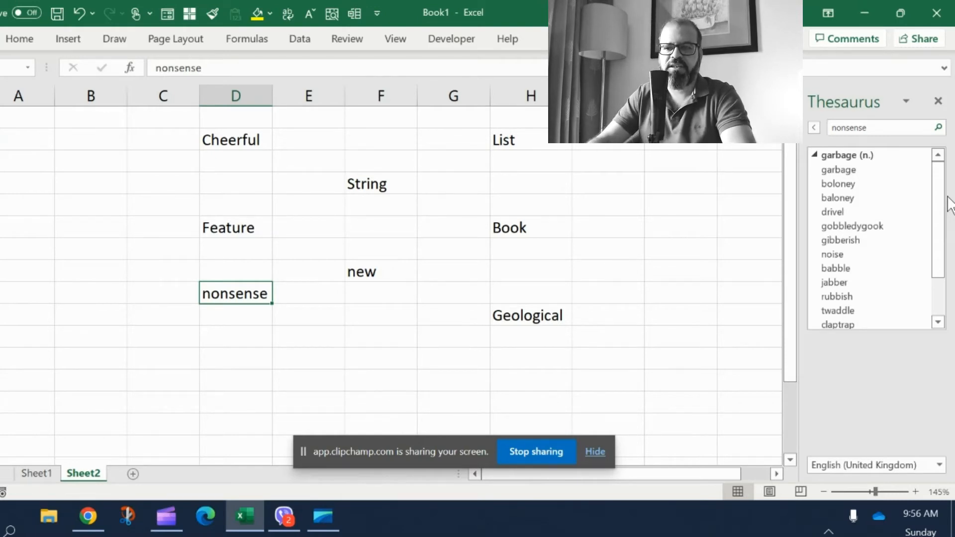
{"action": "left_click", "coordinate": [839, 169]}
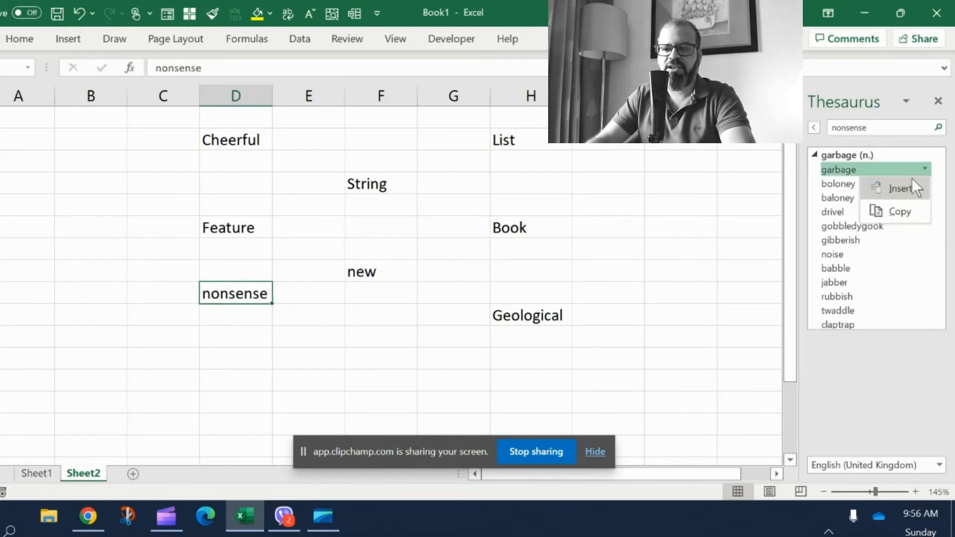
{"action": "left_click", "coordinate": [901, 188]}
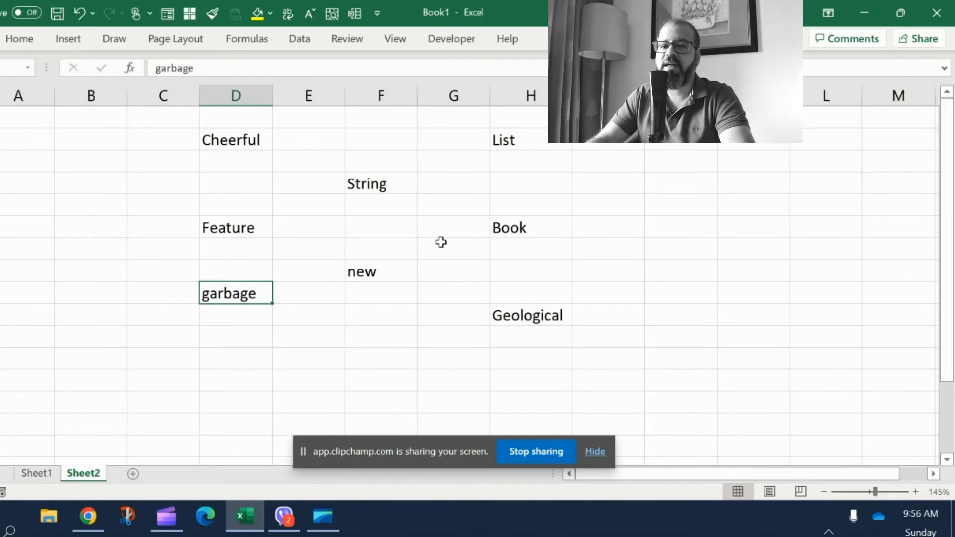
{"action": "left_click", "coordinate": [381, 293]}
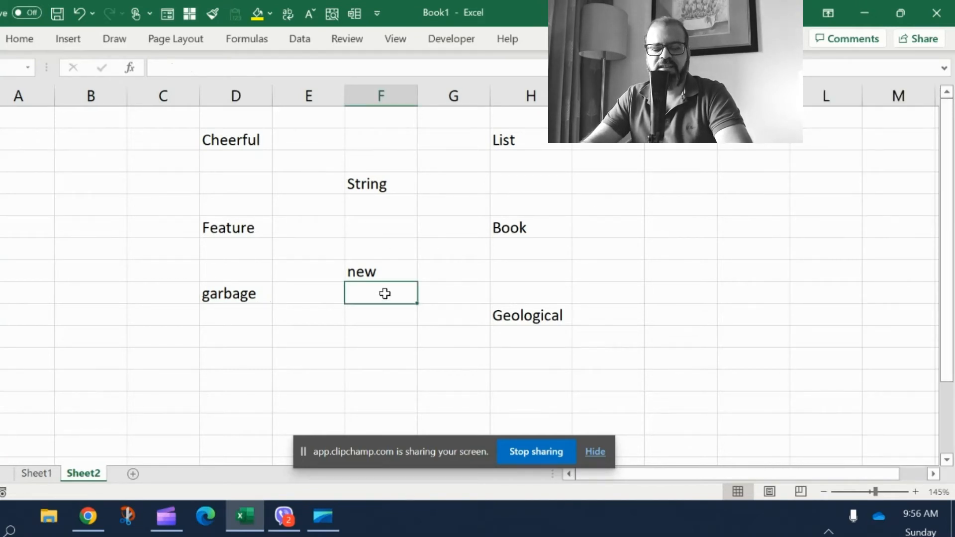
{"action": "mouse_move", "coordinate": [567, 207]}
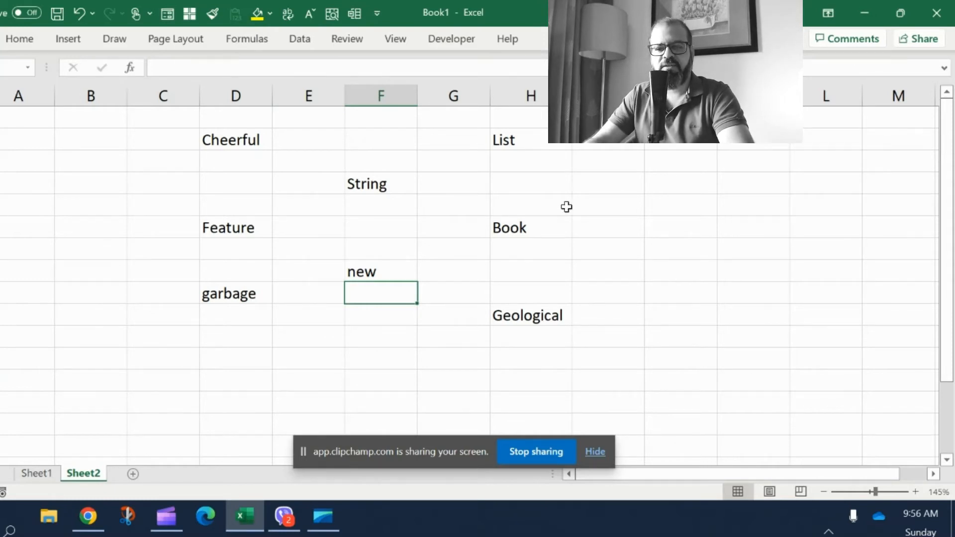
Swap 'List' in column H for 'Catalogue', then select an empty cell.
{"action": "left_click", "coordinate": [518, 139]}
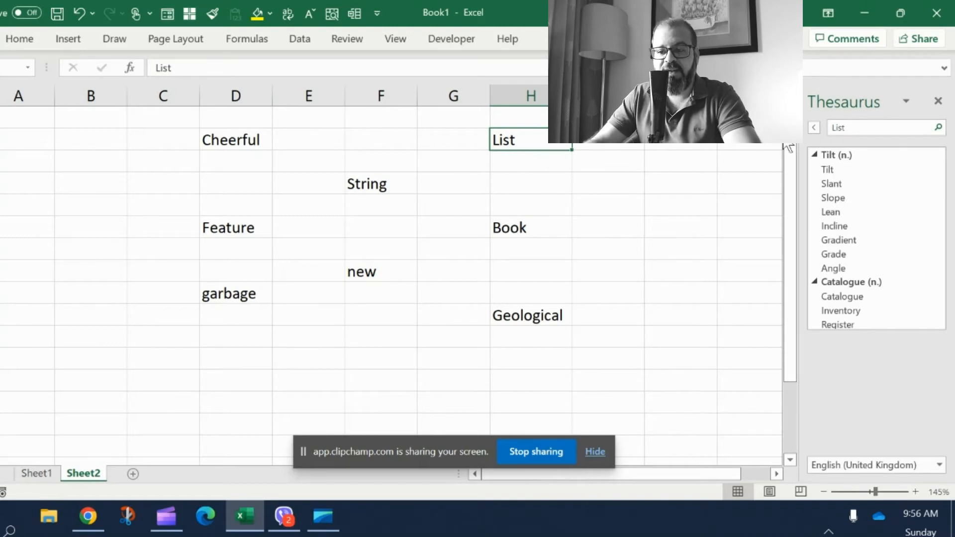
{"action": "scroll", "scroll_direction": "down", "scroll_amount": 3}
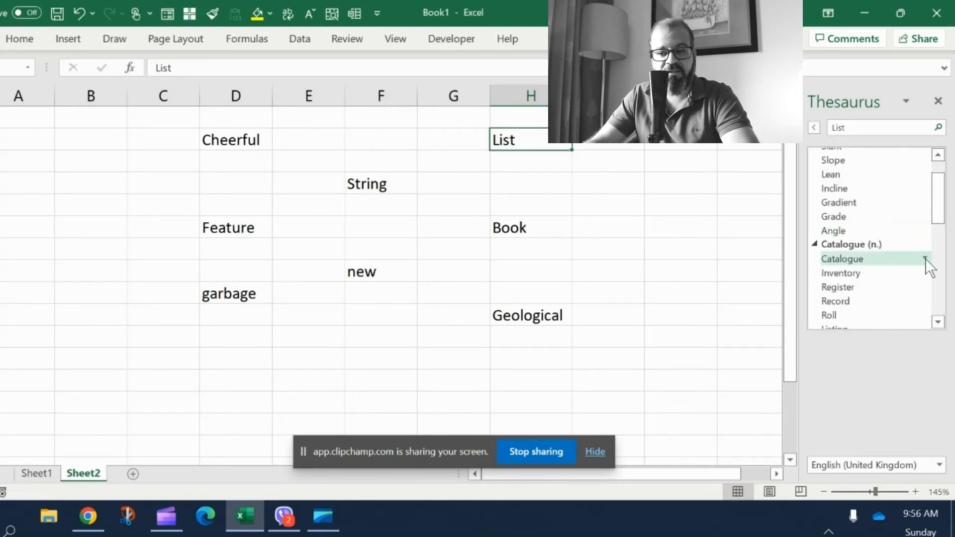
{"action": "left_click", "coordinate": [925, 259]}
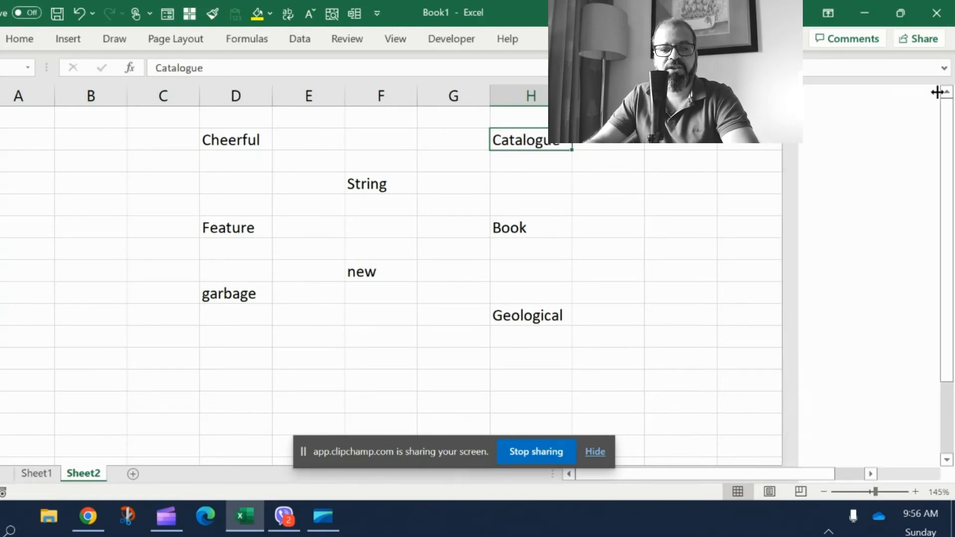
{"action": "left_click", "coordinate": [309, 227]}
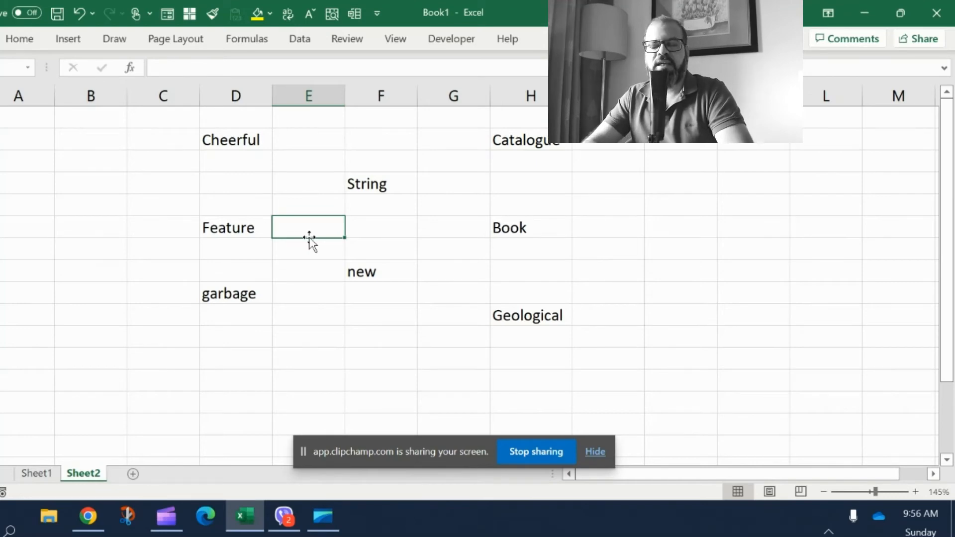